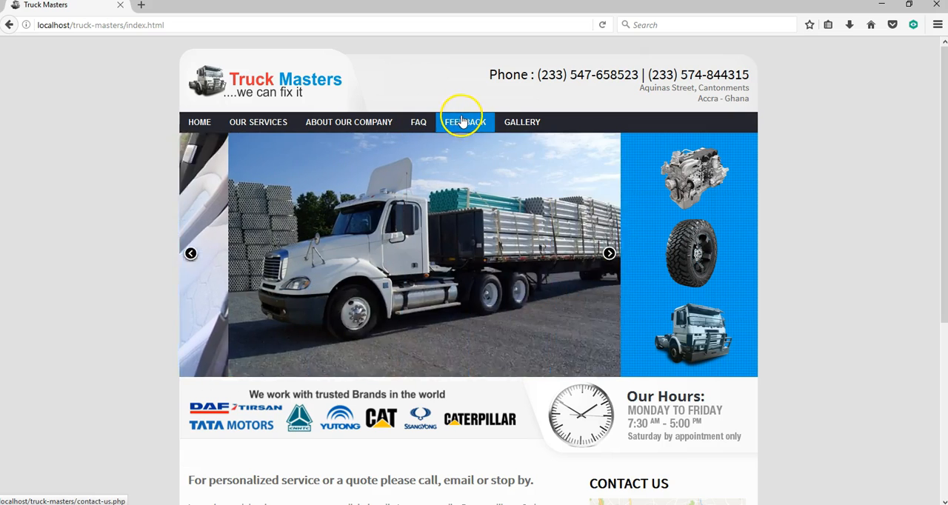
mouse_move(516, 121)
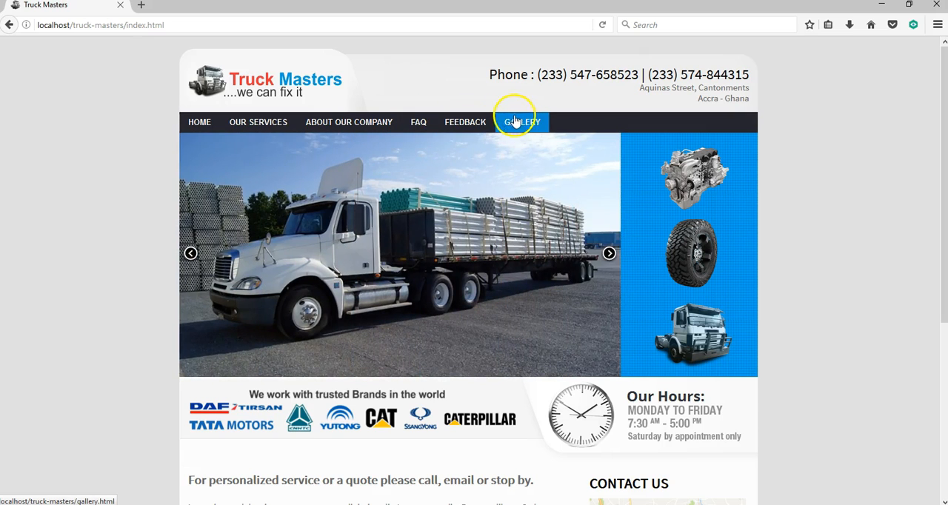
Scroll through the current page, then view the Our Services page.
scroll(down, 3)
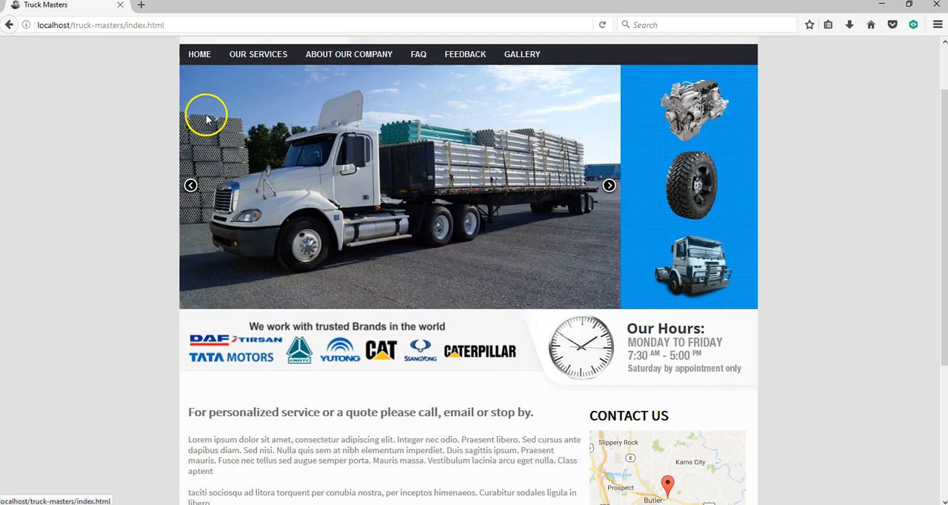
mouse_move(191, 89)
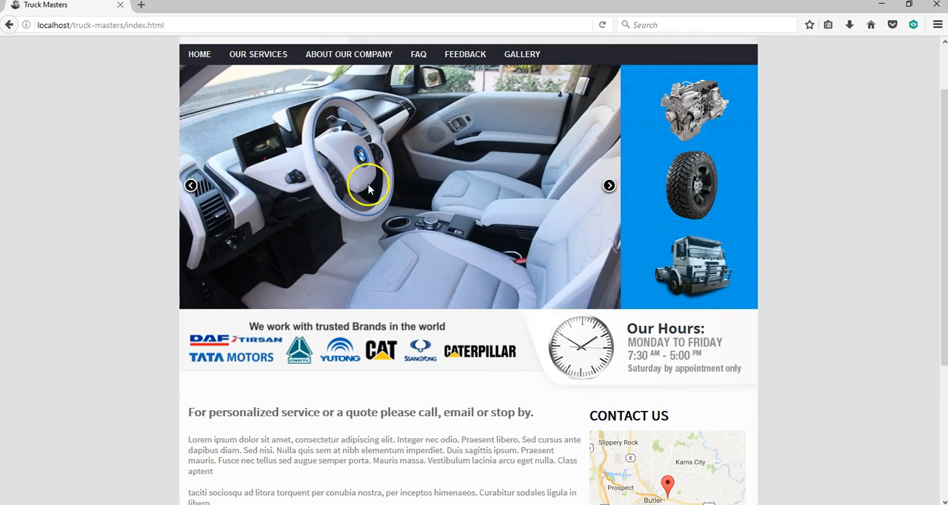
mouse_move(684, 215)
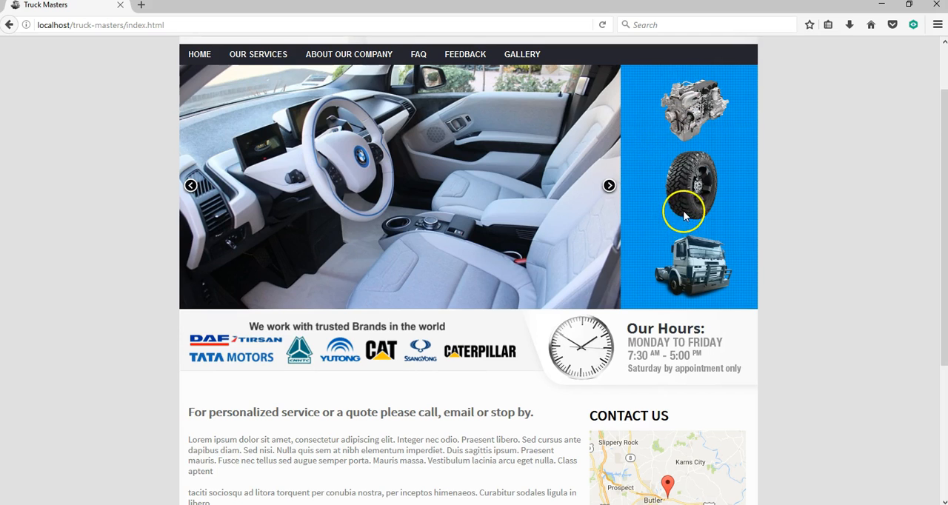
scroll(down, 3)
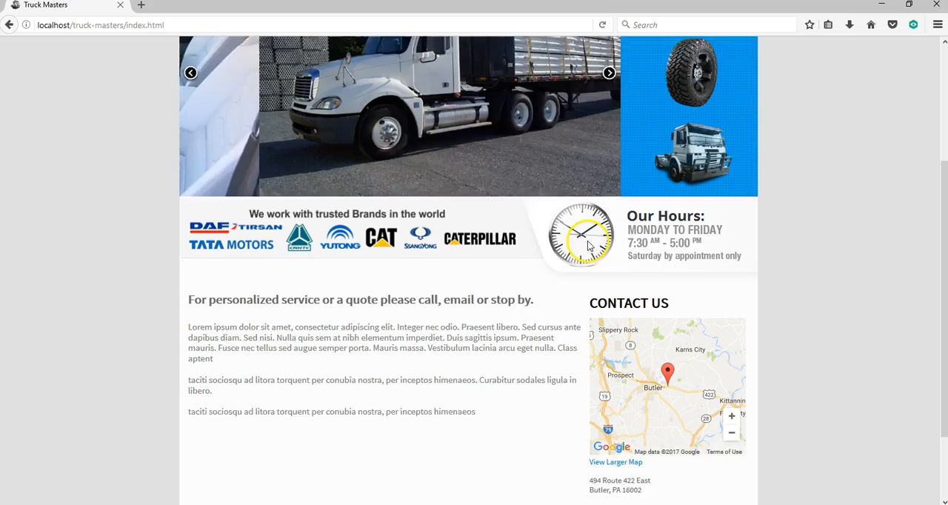
scroll(down, 3)
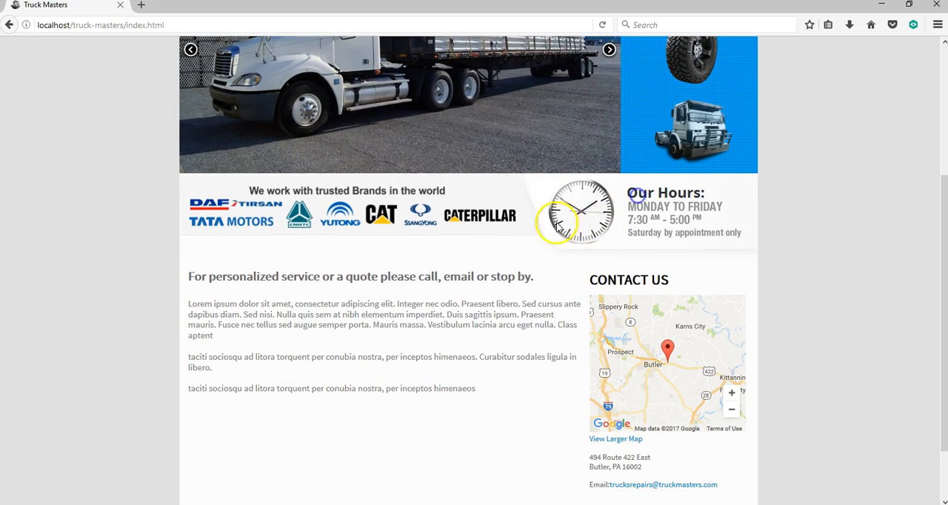
scroll(down, 3)
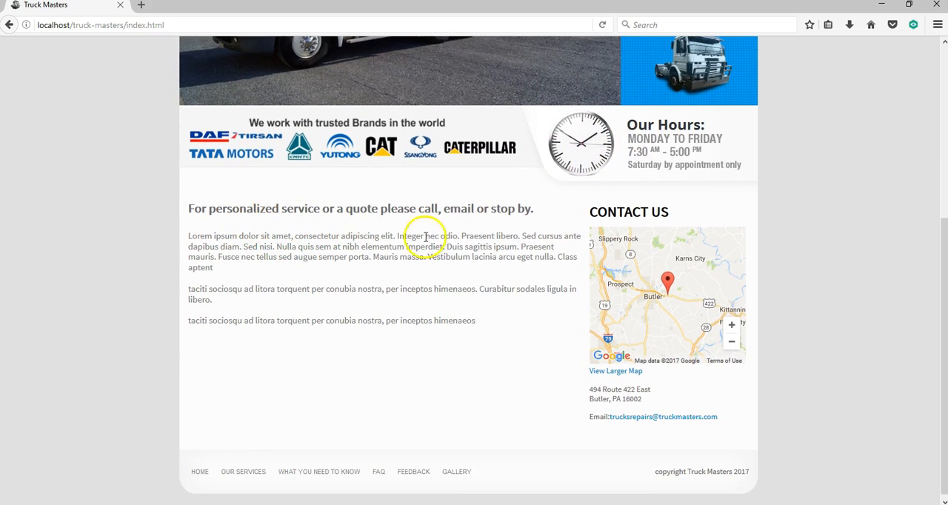
mouse_move(670, 413)
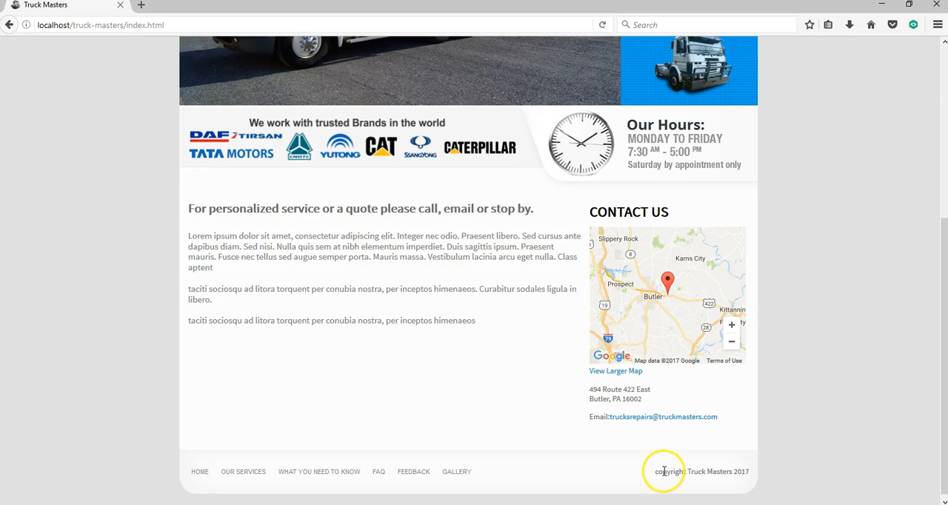
scroll(up, 3)
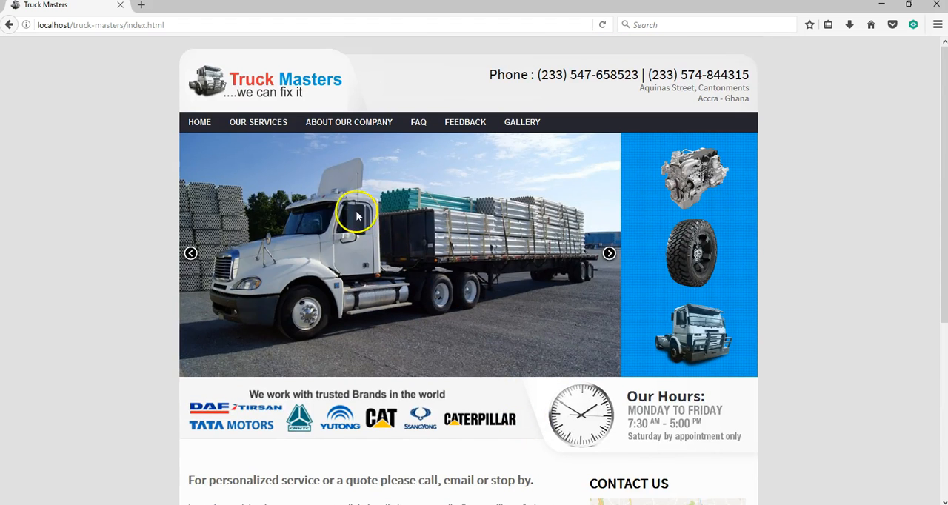
click(258, 121)
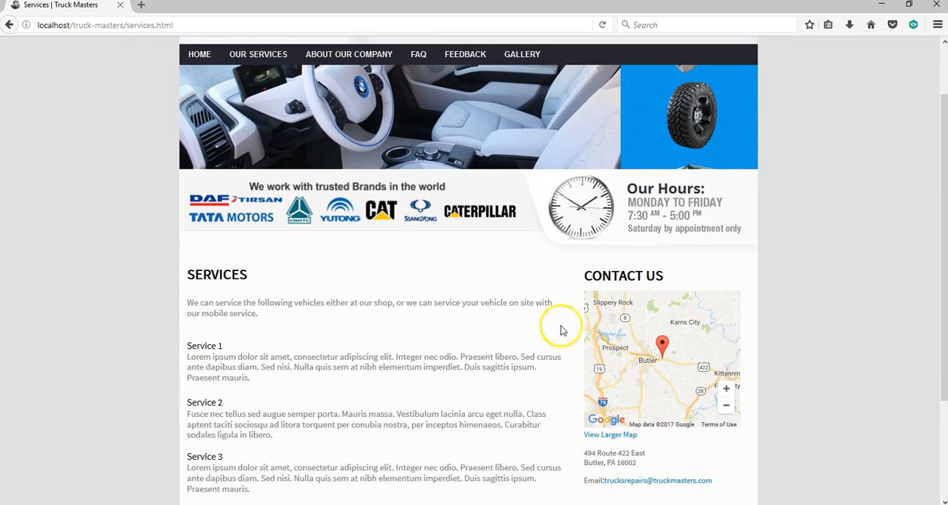
mouse_move(737, 271)
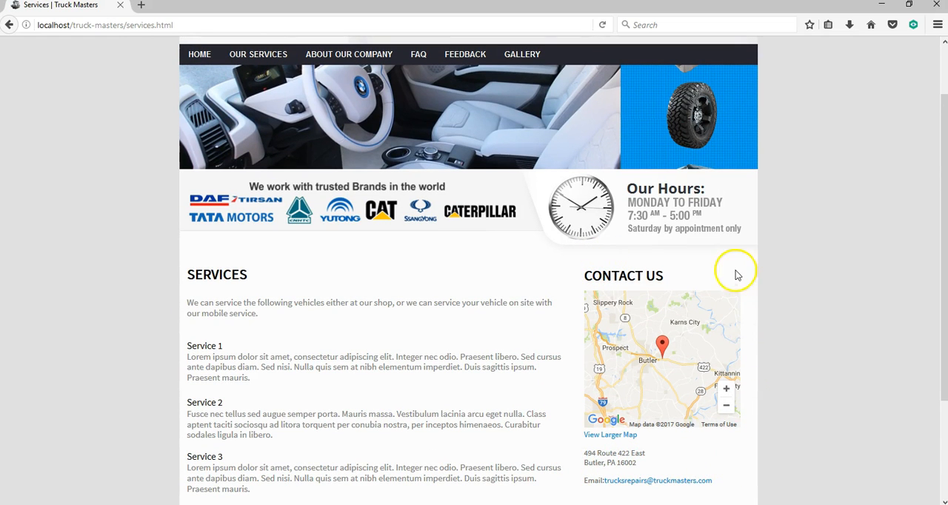
mouse_move(539, 272)
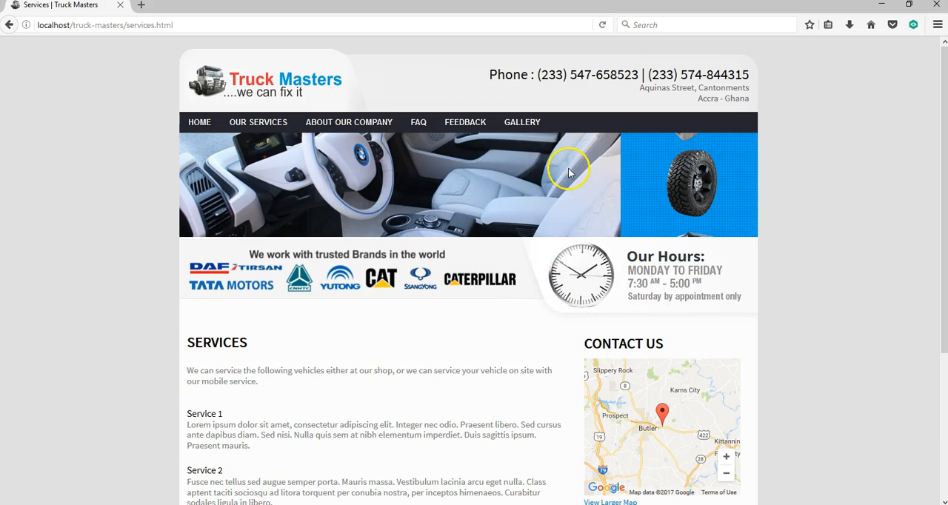
mouse_move(367, 183)
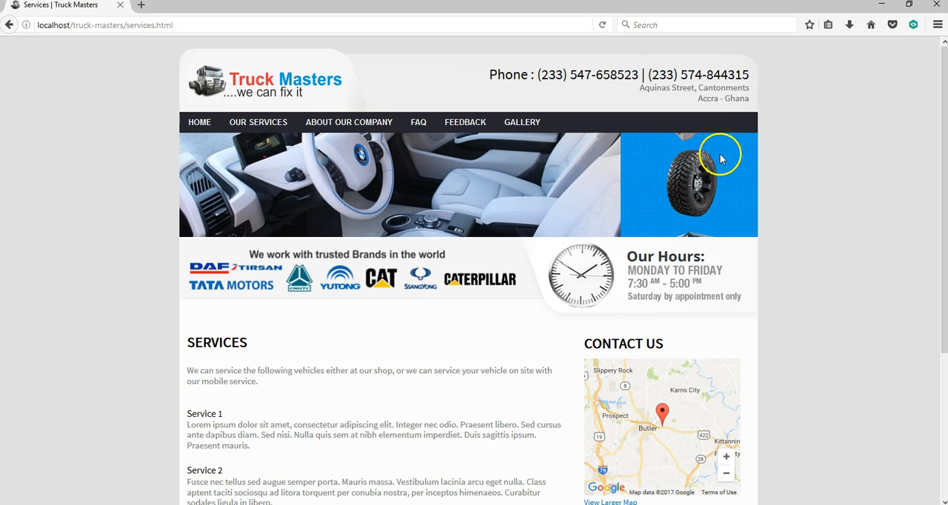
scroll(down, 3)
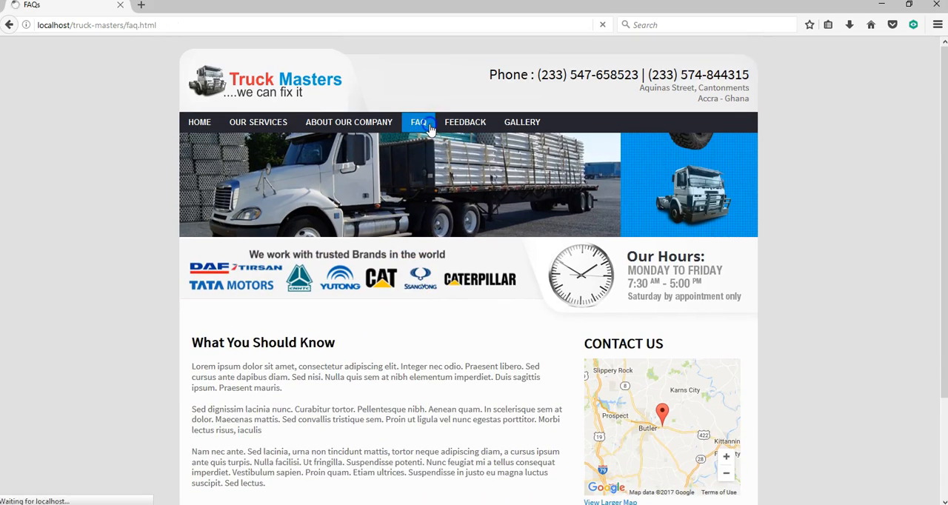
View the FAQ page, then land on the Feedback page with the Reach Us comment form.
click(418, 122)
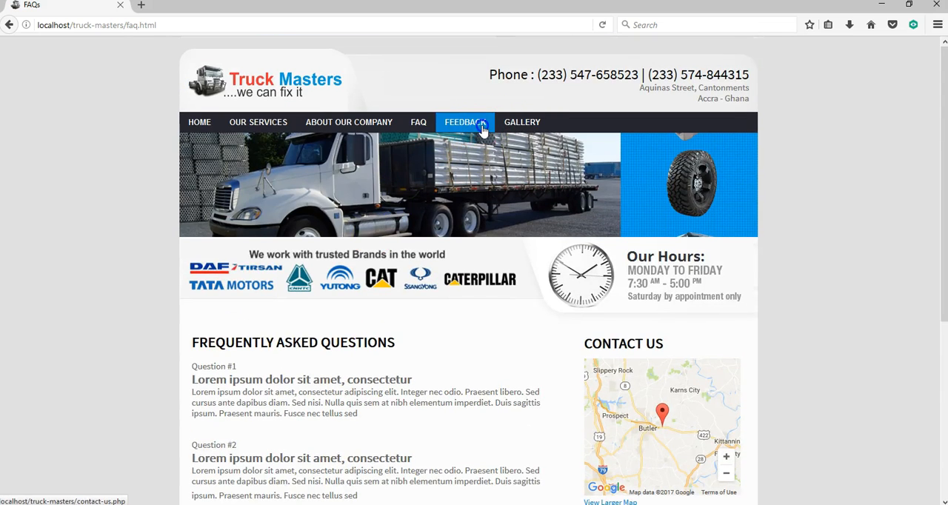
click(466, 121)
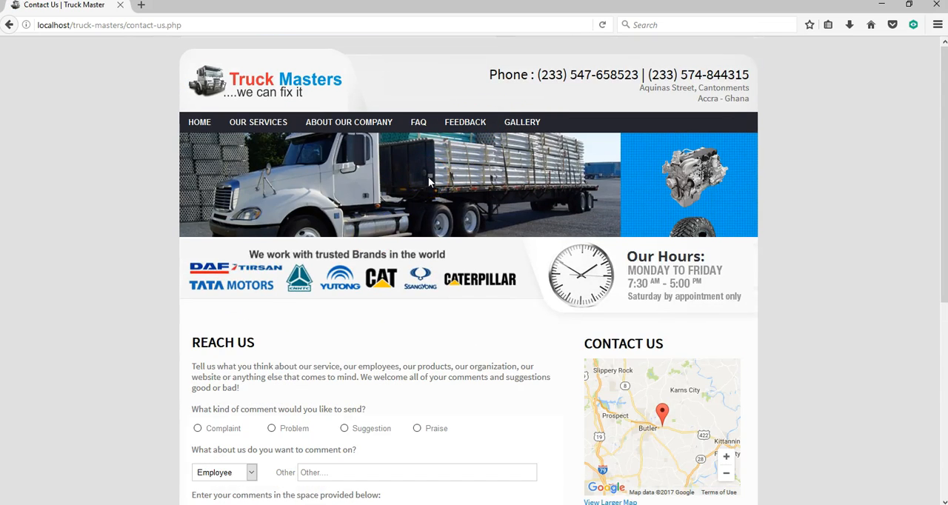
Scroll through the feedback form, then go to the Gallery page with its image grid.
scroll(down, 3)
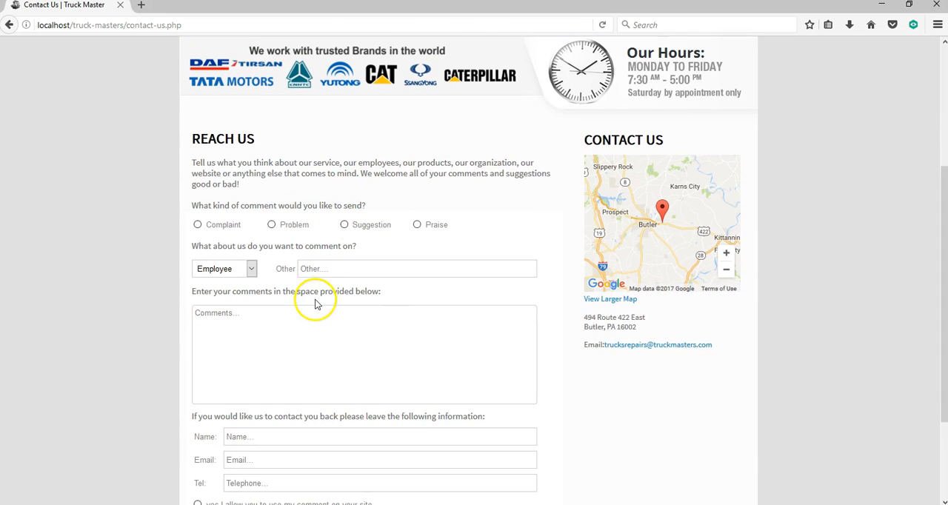
scroll(down, 3)
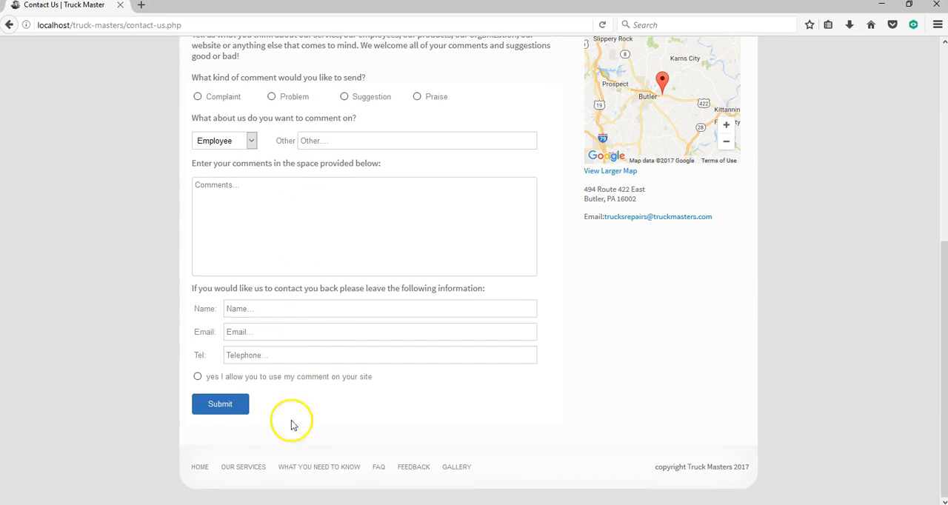
scroll(up, 3)
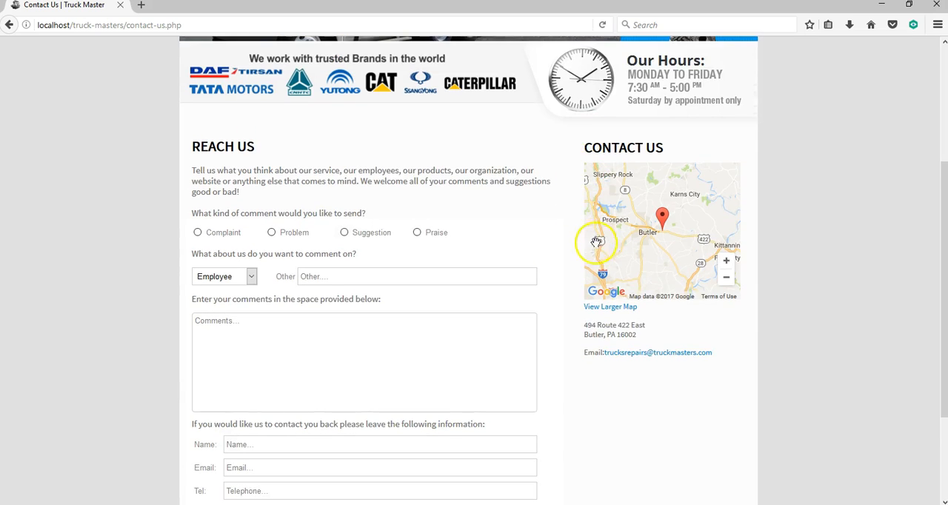
click(522, 122)
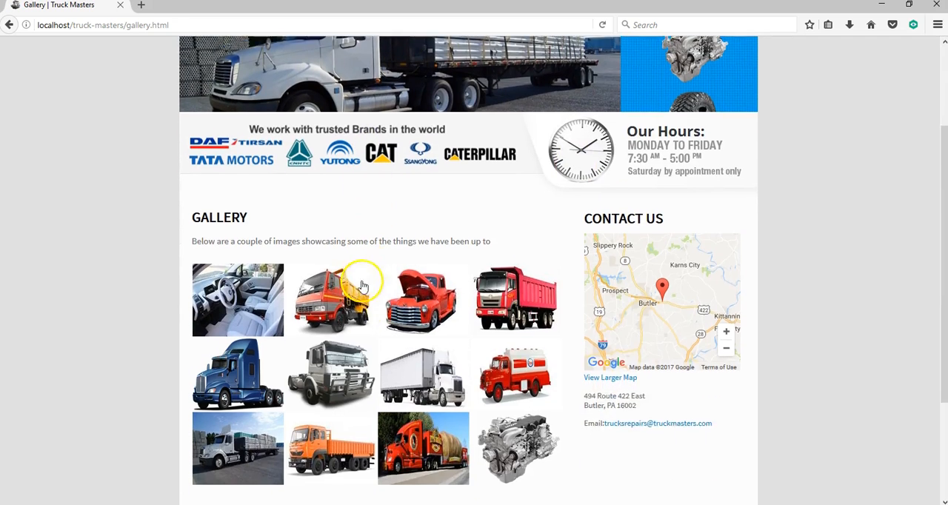
scroll(down, 3)
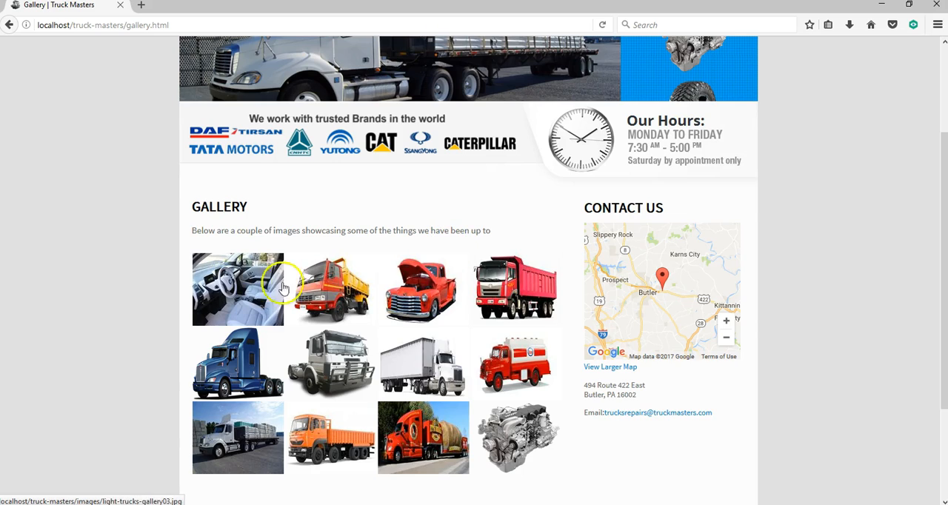
click(237, 288)
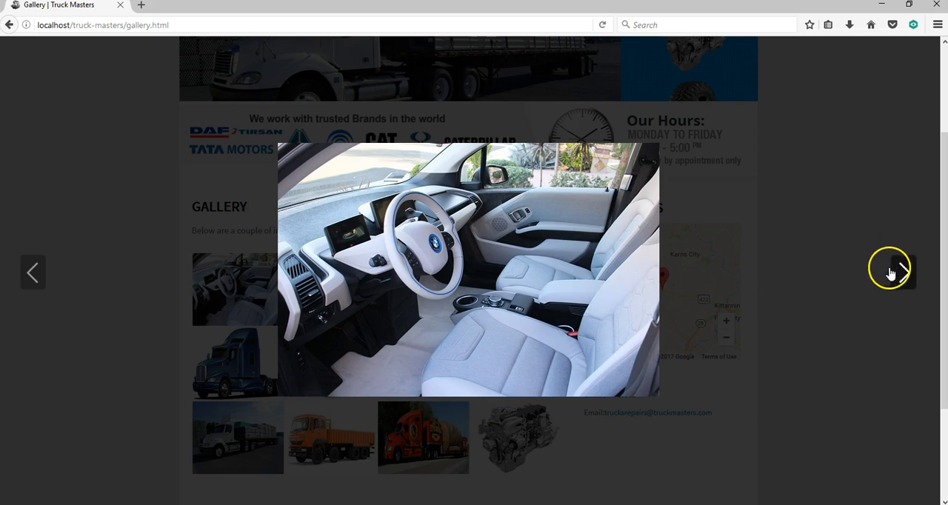
click(904, 272)
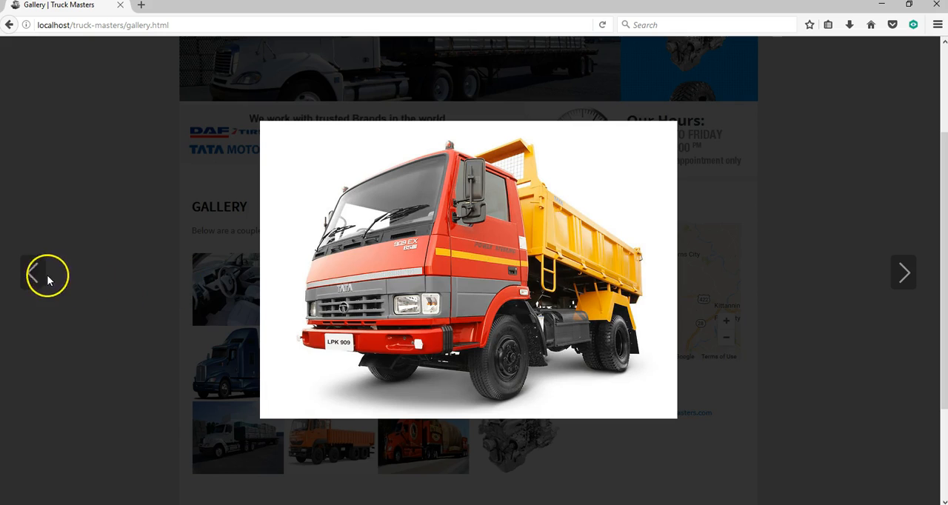
click(36, 274)
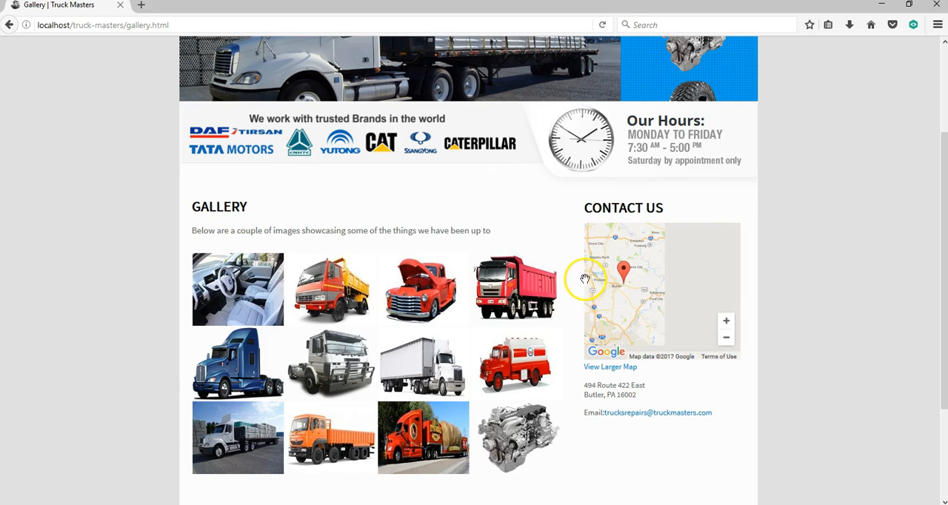
scroll(down, 3)
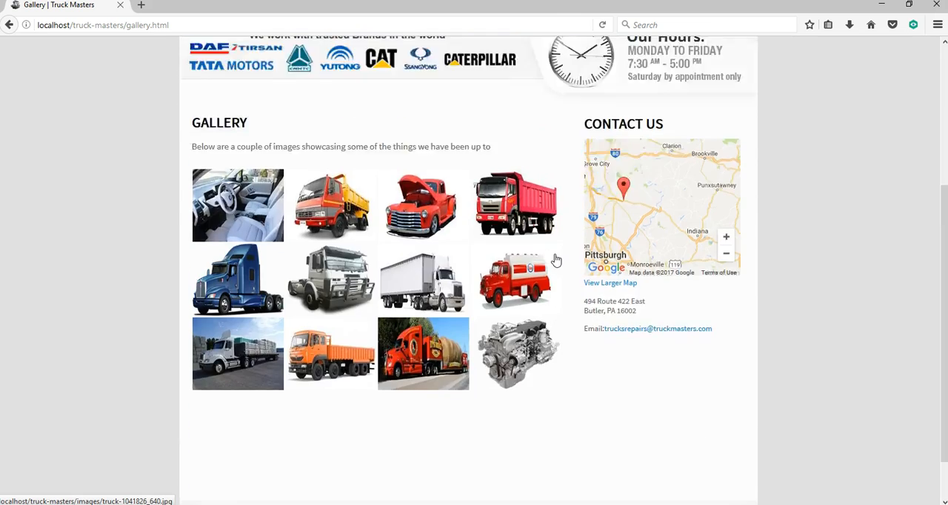
scroll(up, 3)
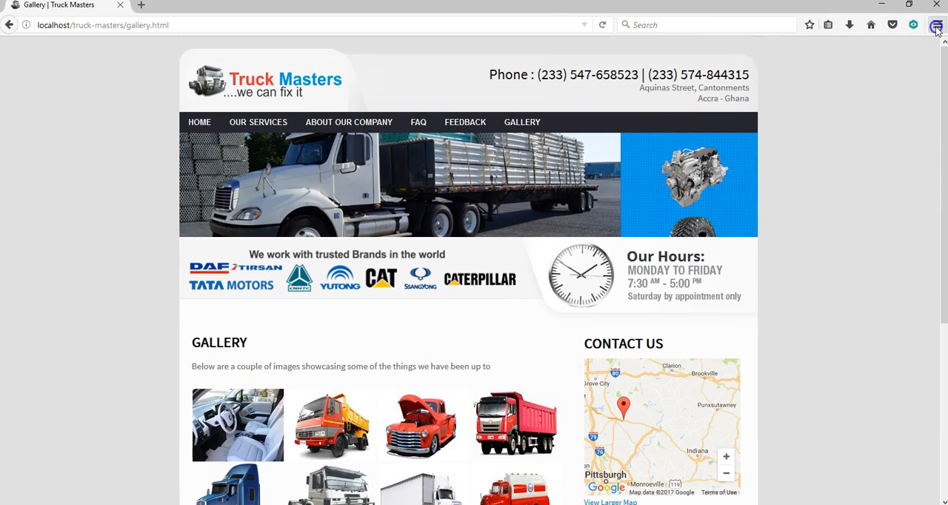
Switch Firefox into Responsive Design Mode at the 320x480 phone-sized viewport.
click(937, 23)
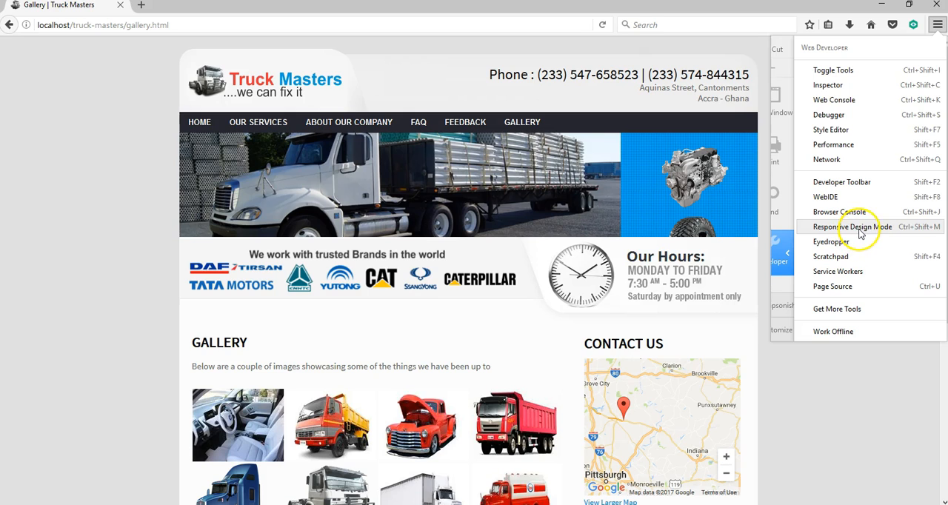
click(860, 227)
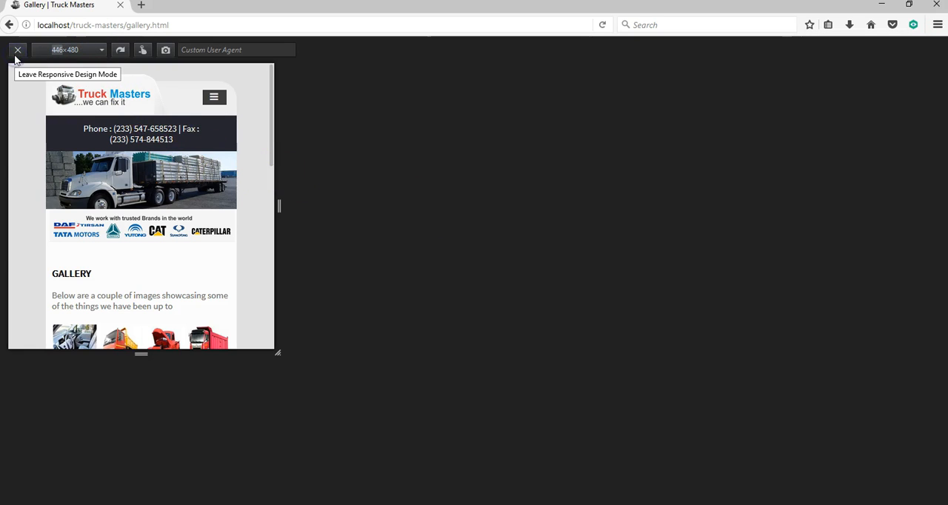
click(71, 50)
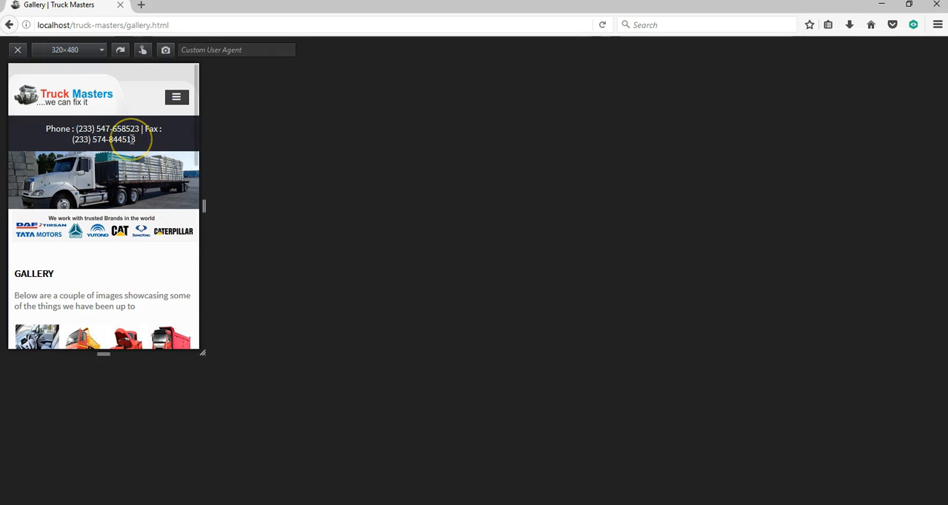
Use the site's hamburger menu to load the Home page at phone width.
scroll(down, 3)
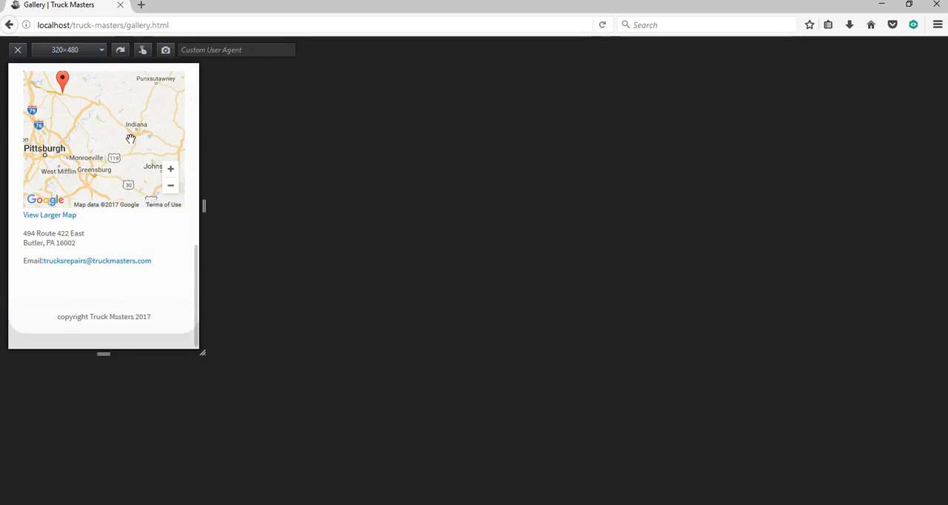
scroll(up, 3)
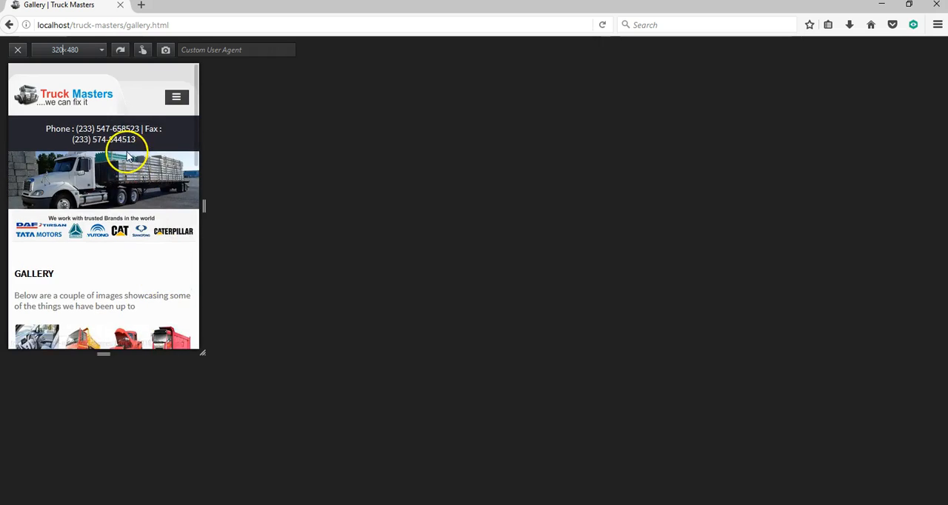
click(176, 98)
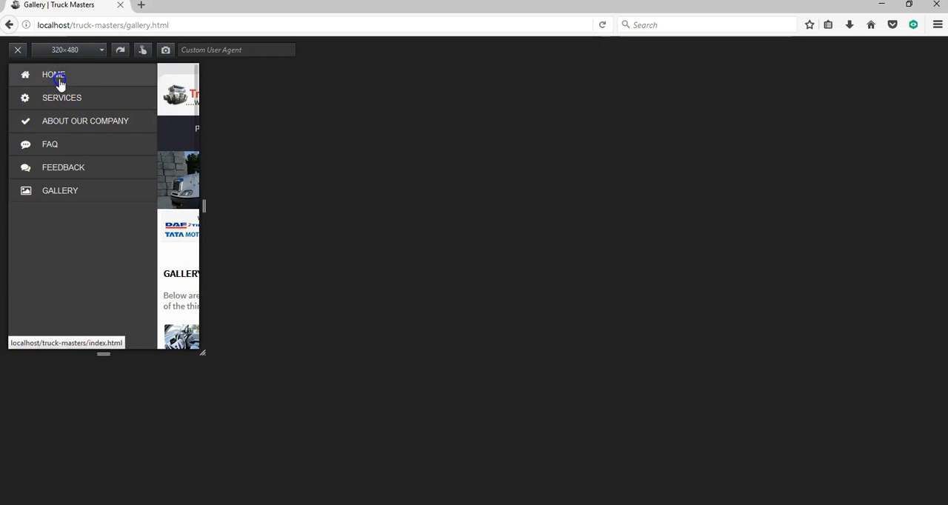
click(53, 80)
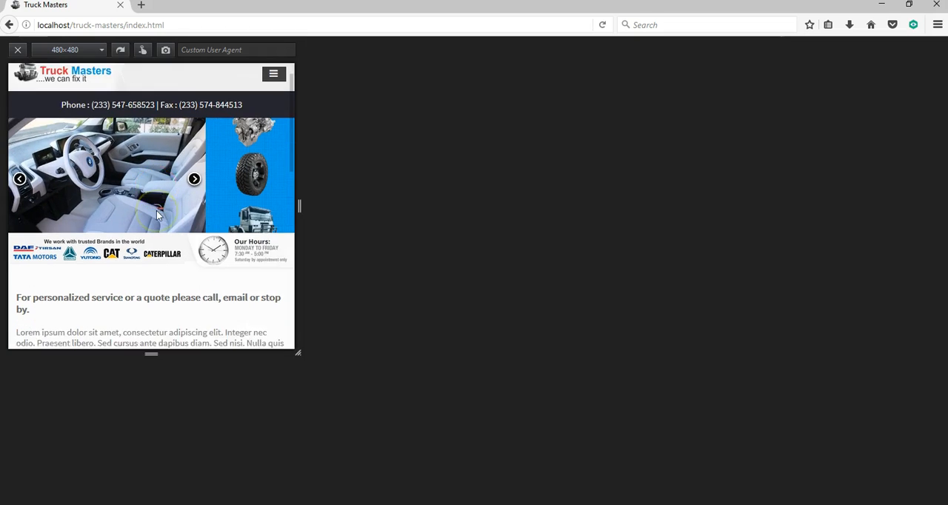
Scroll the 768px tablet-width home page down to its contact map and footer.
scroll(down, 3)
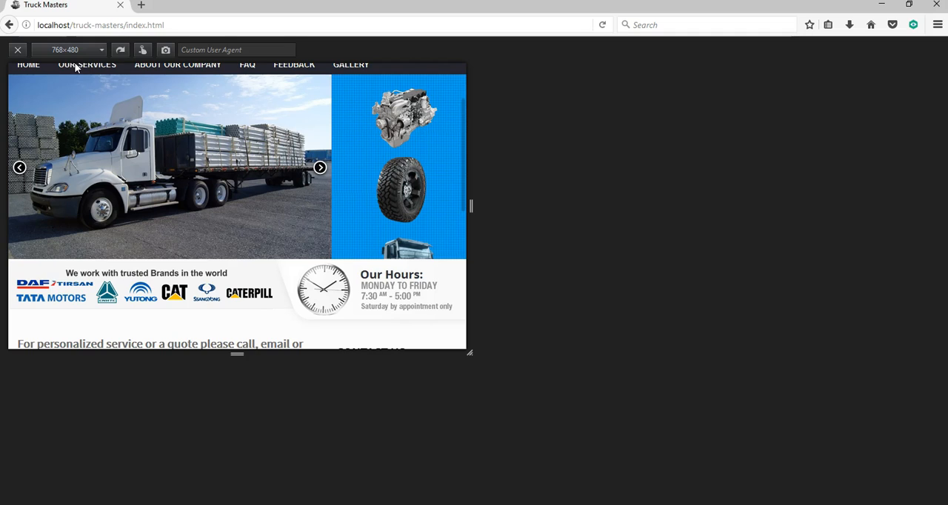
scroll(up, 3)
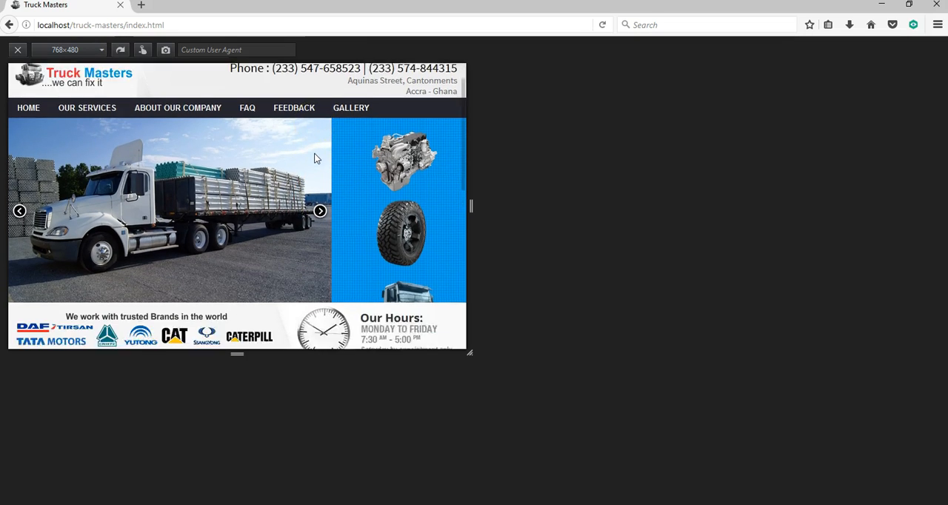
scroll(down, 3)
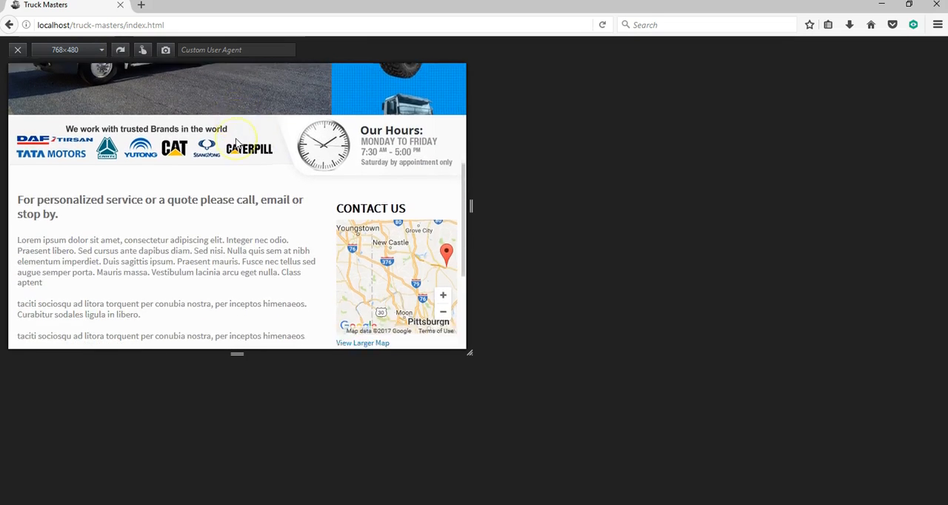
scroll(down, 3)
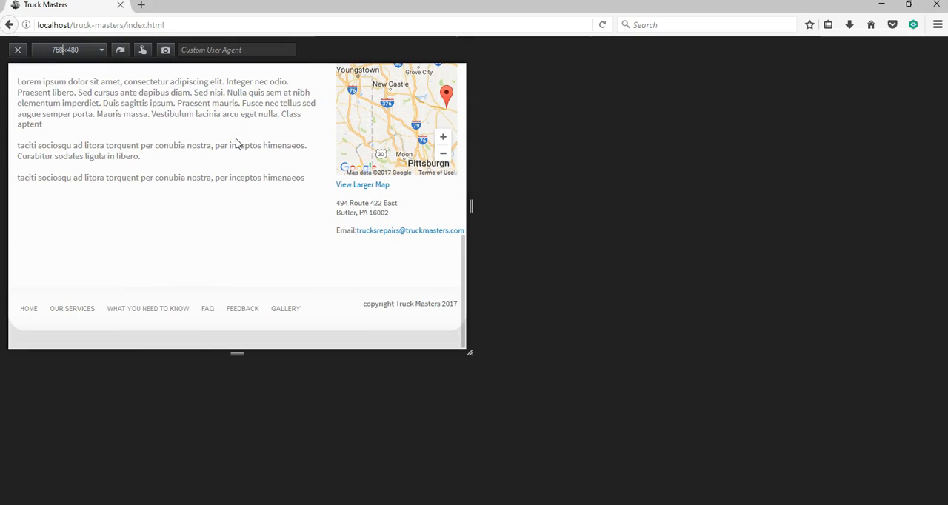